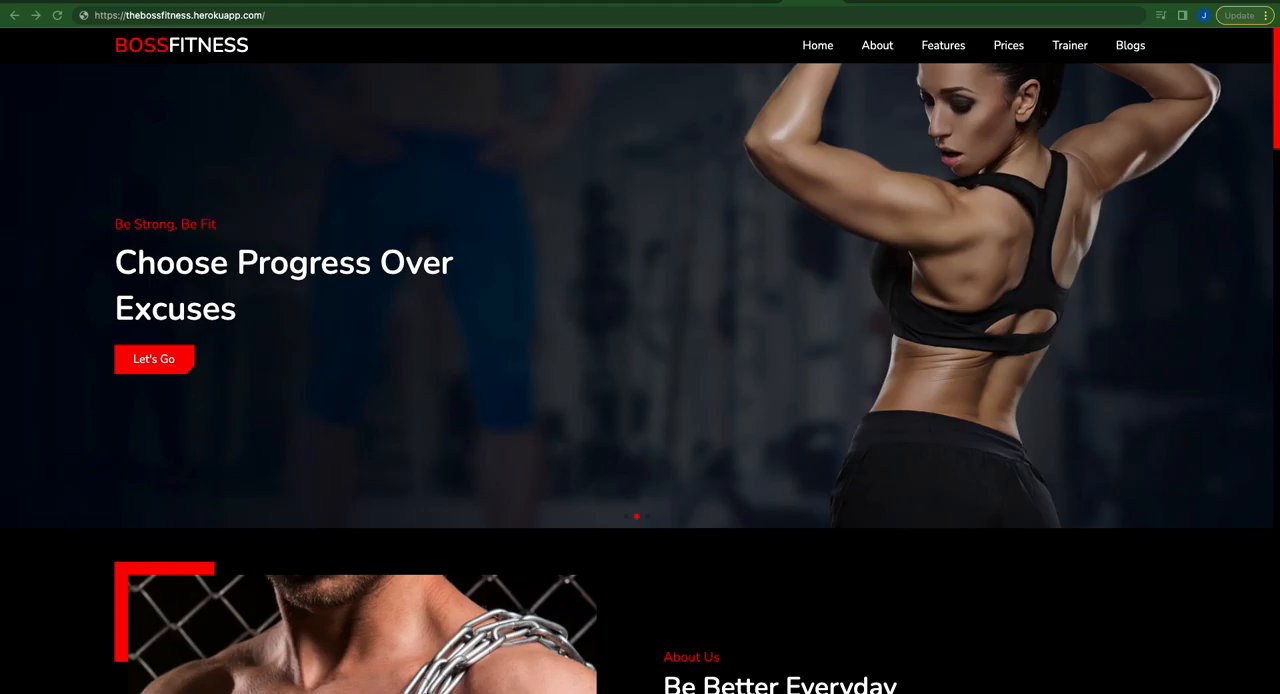
pyautogui.moveTo(48, 588)
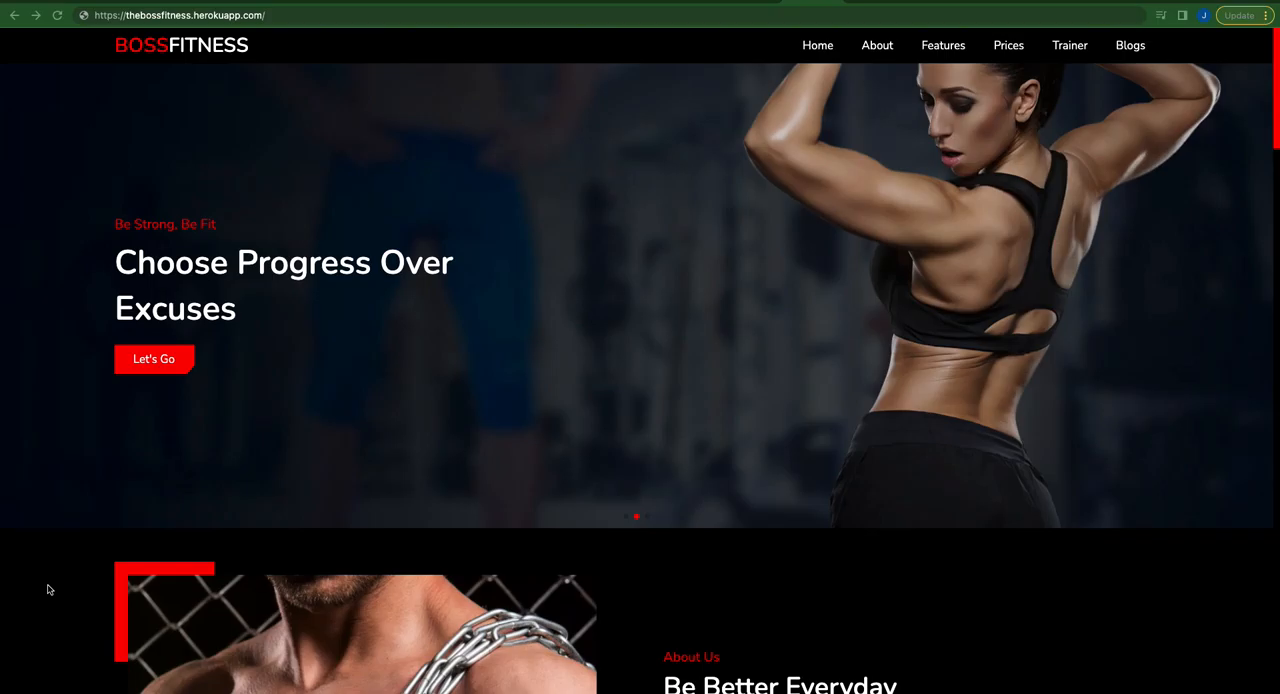
# Scroll the homepage from the hero banner past the pricing cards to the Expert Trainer section and back.
pyautogui.scroll(-3)
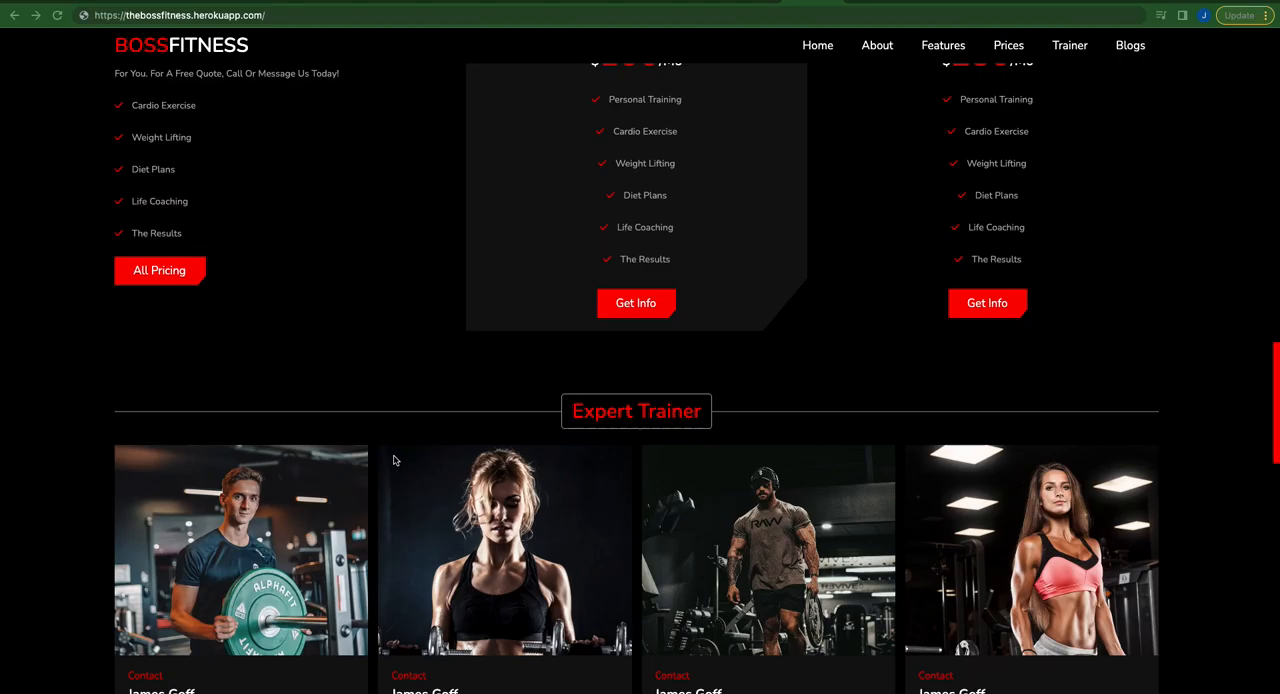
pyautogui.scroll(3)
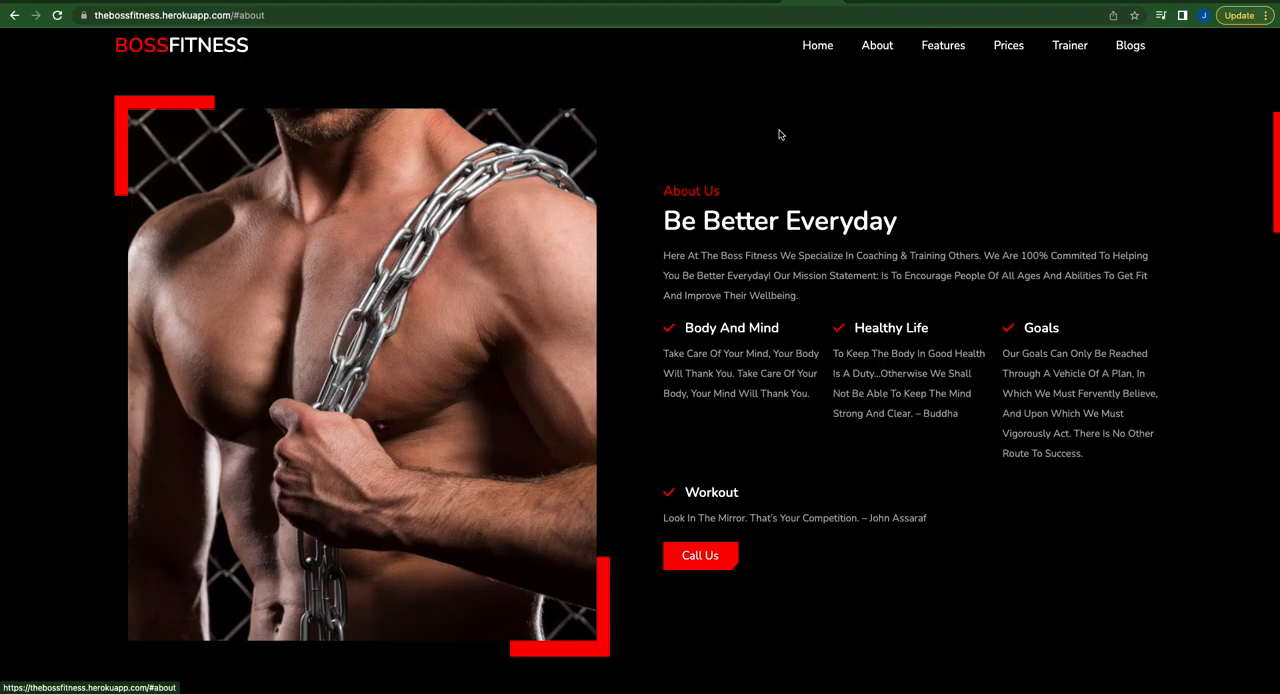
pyautogui.moveTo(818, 308)
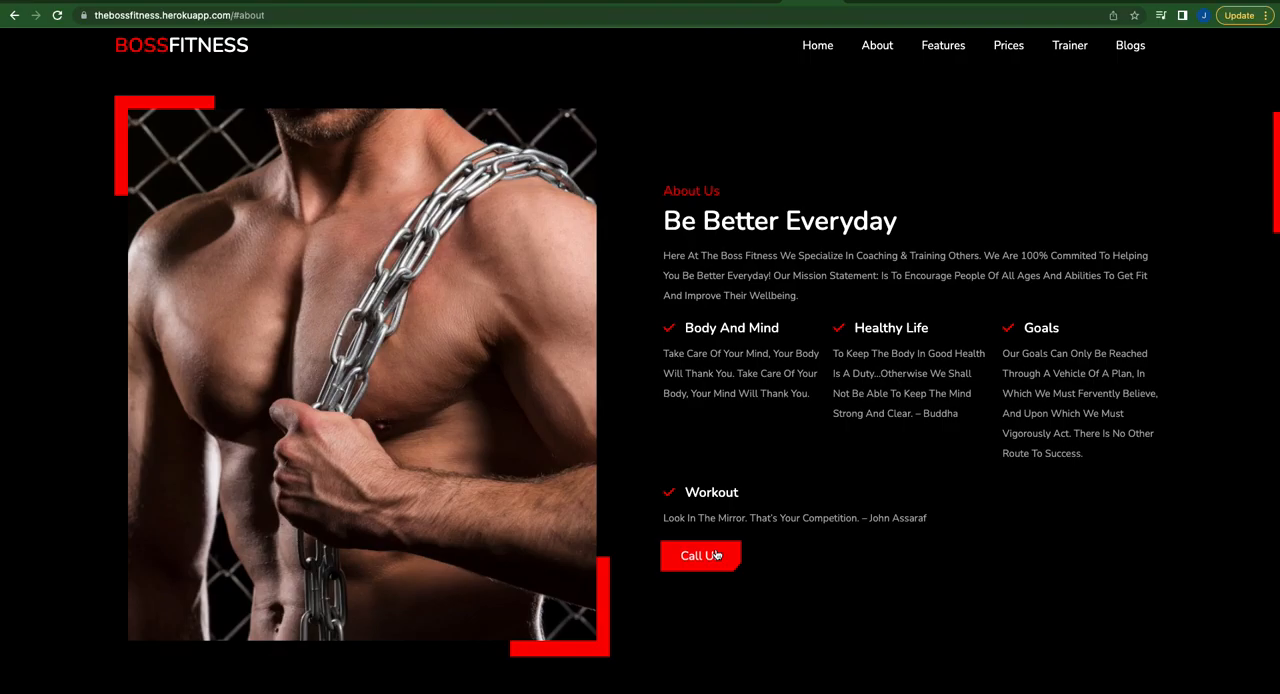
pyautogui.moveTo(700, 556)
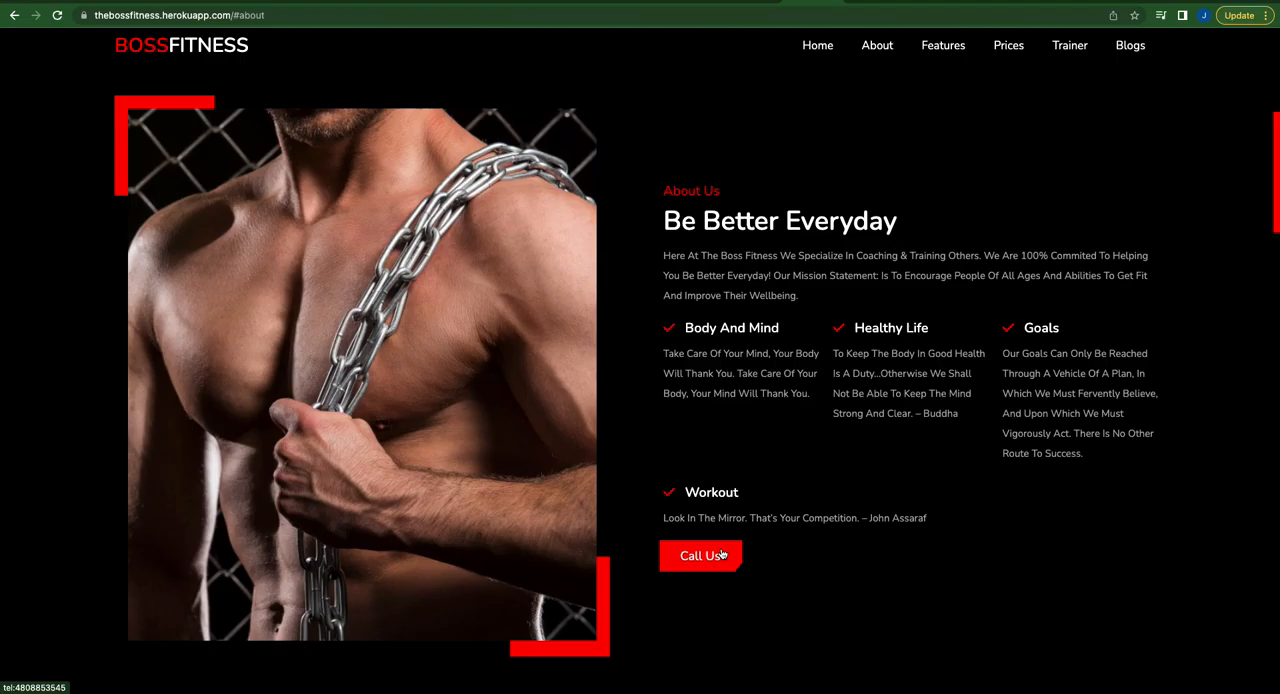
pyautogui.moveTo(938, 90)
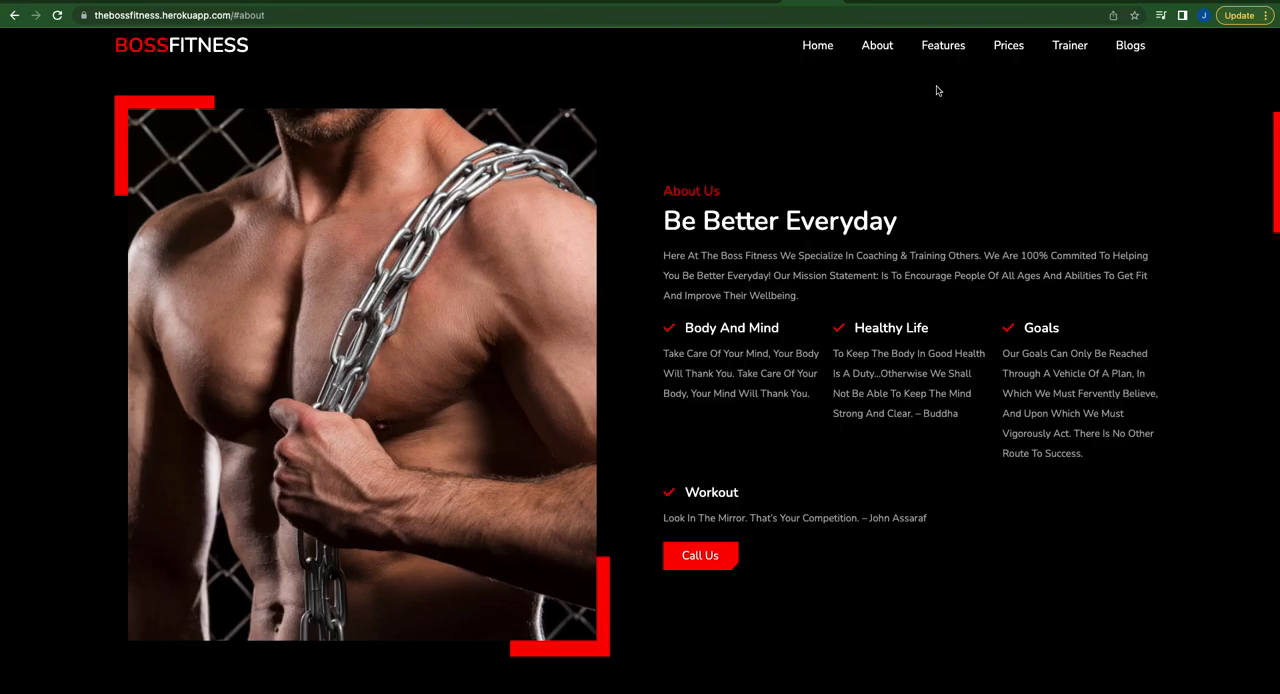
# Jump to Gym Features via the navbar, try the Gym For Women video link, then move on toward Pricing.
pyautogui.click(942, 44)
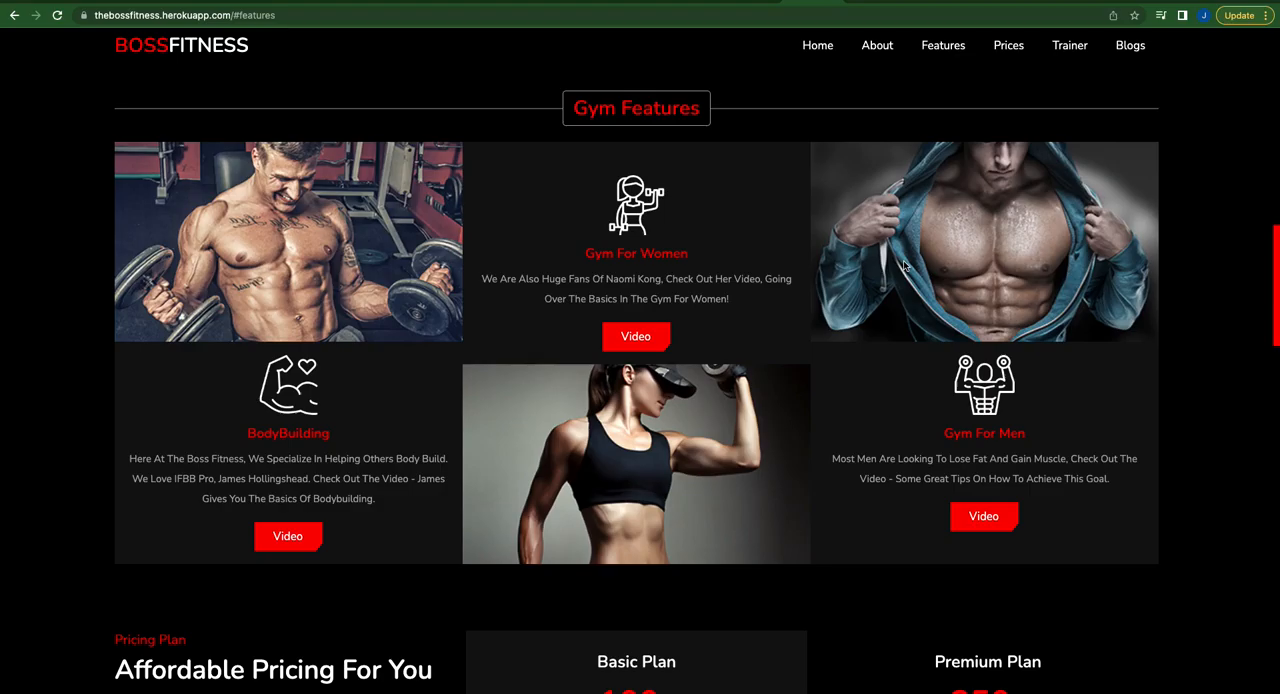
pyautogui.moveTo(288, 536)
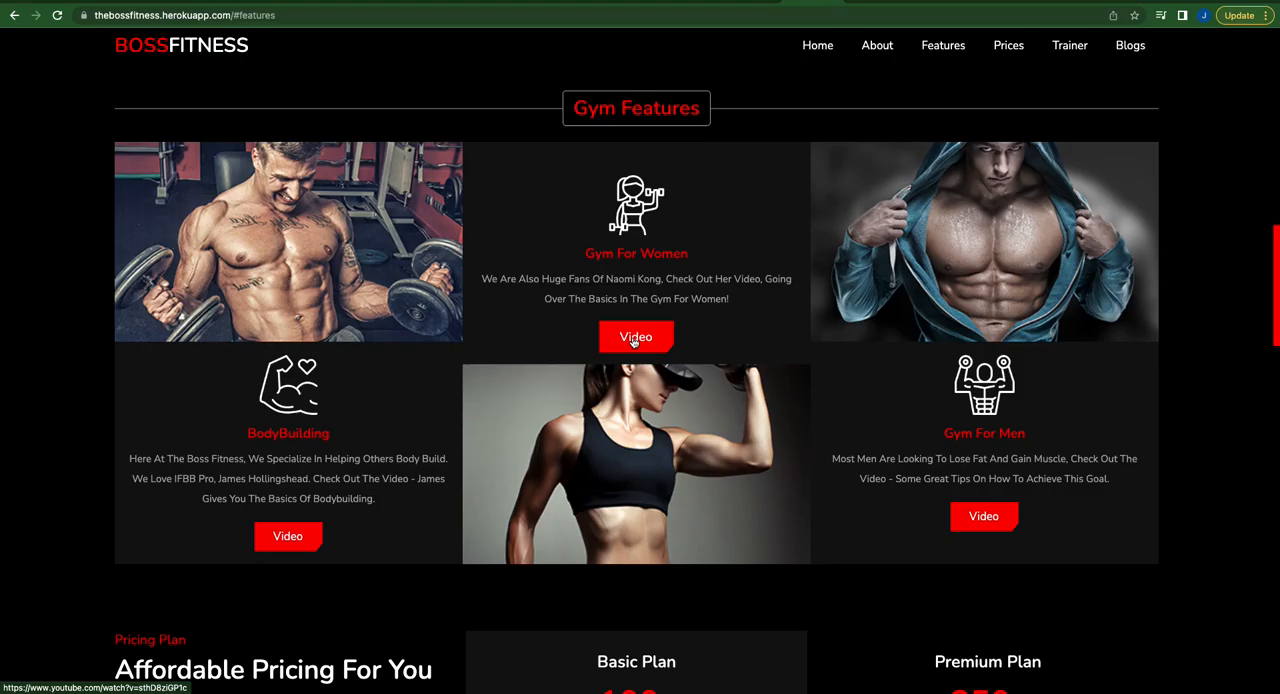
pyautogui.click(636, 336)
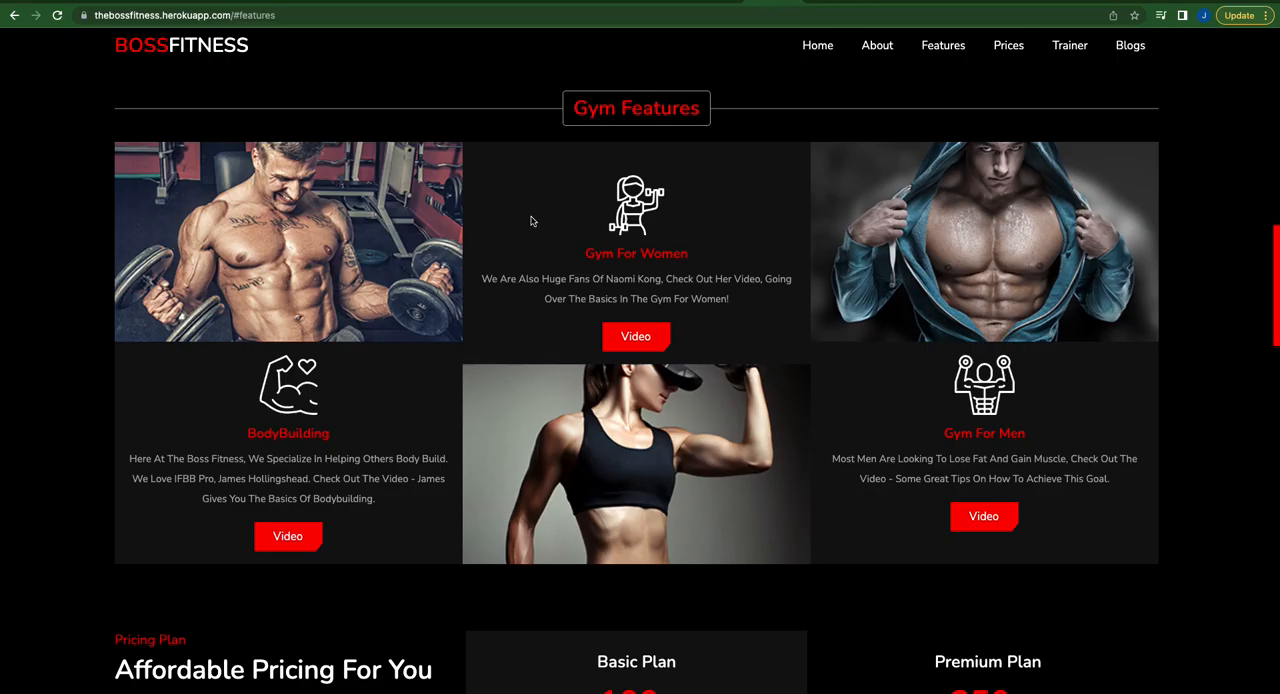
pyautogui.scroll(-3)
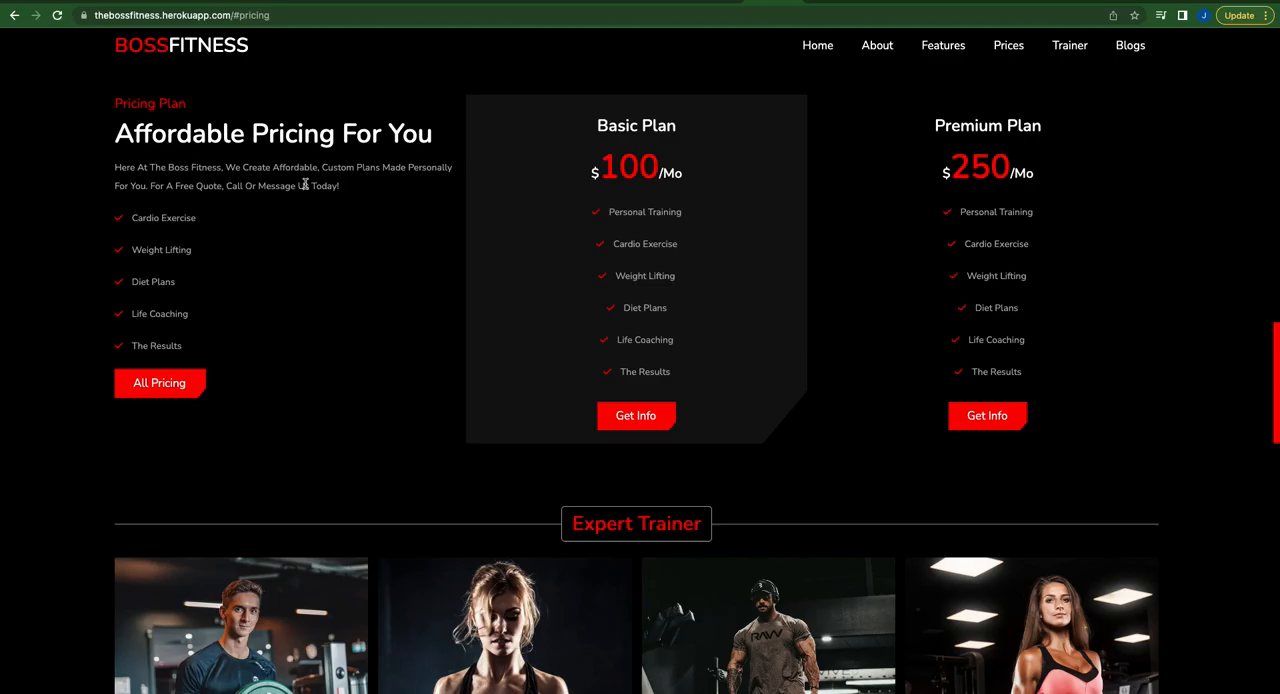
pyautogui.moveTo(714, 436)
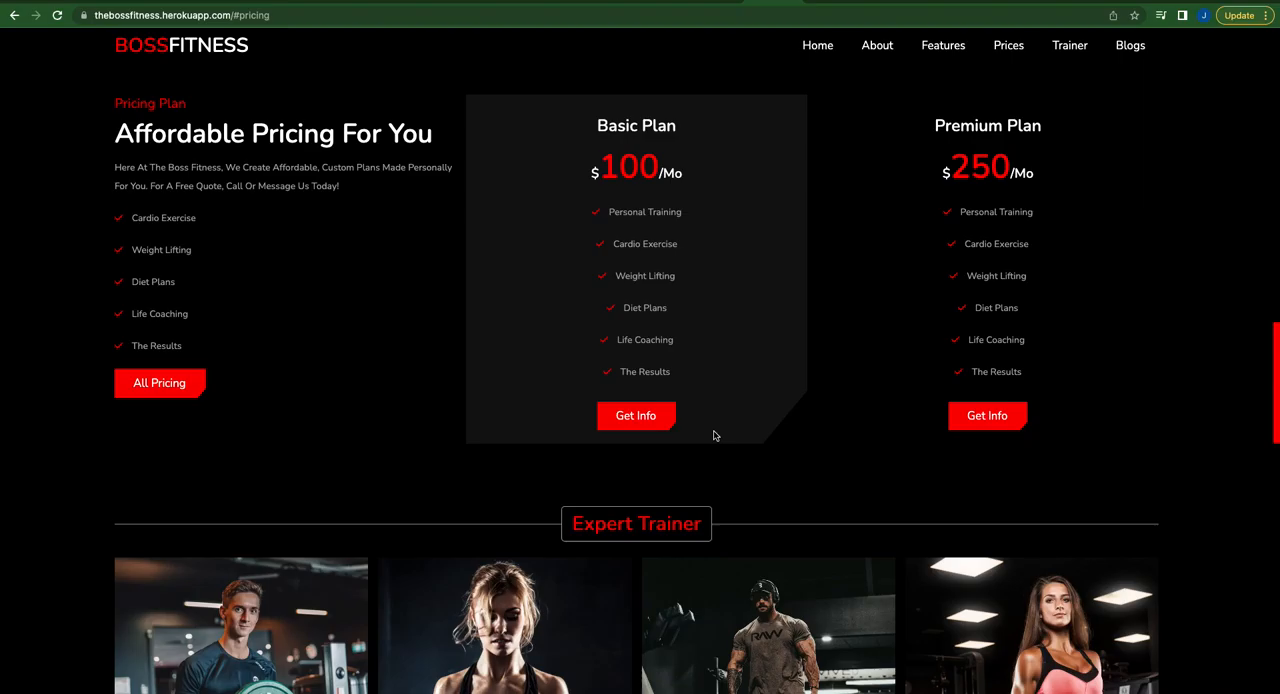
pyautogui.moveTo(192, 424)
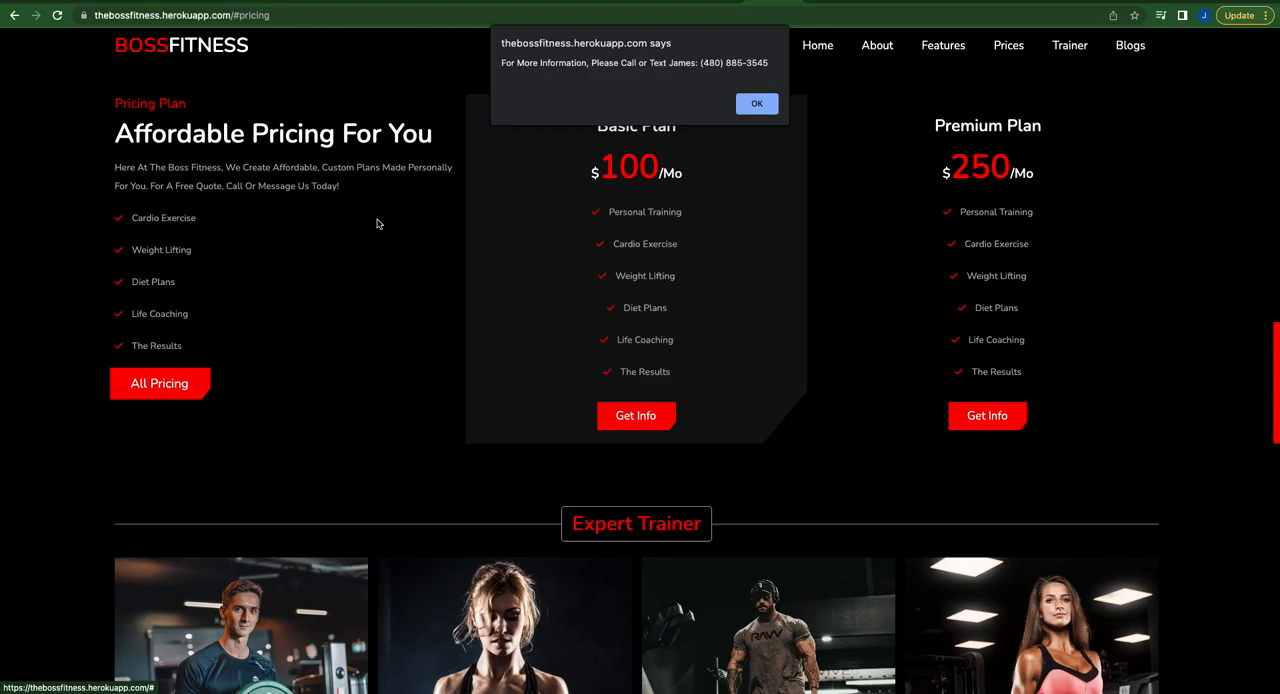
# Dismiss the contact-information alert and return to the pricing plans via the Prices nav link.
pyautogui.click(756, 104)
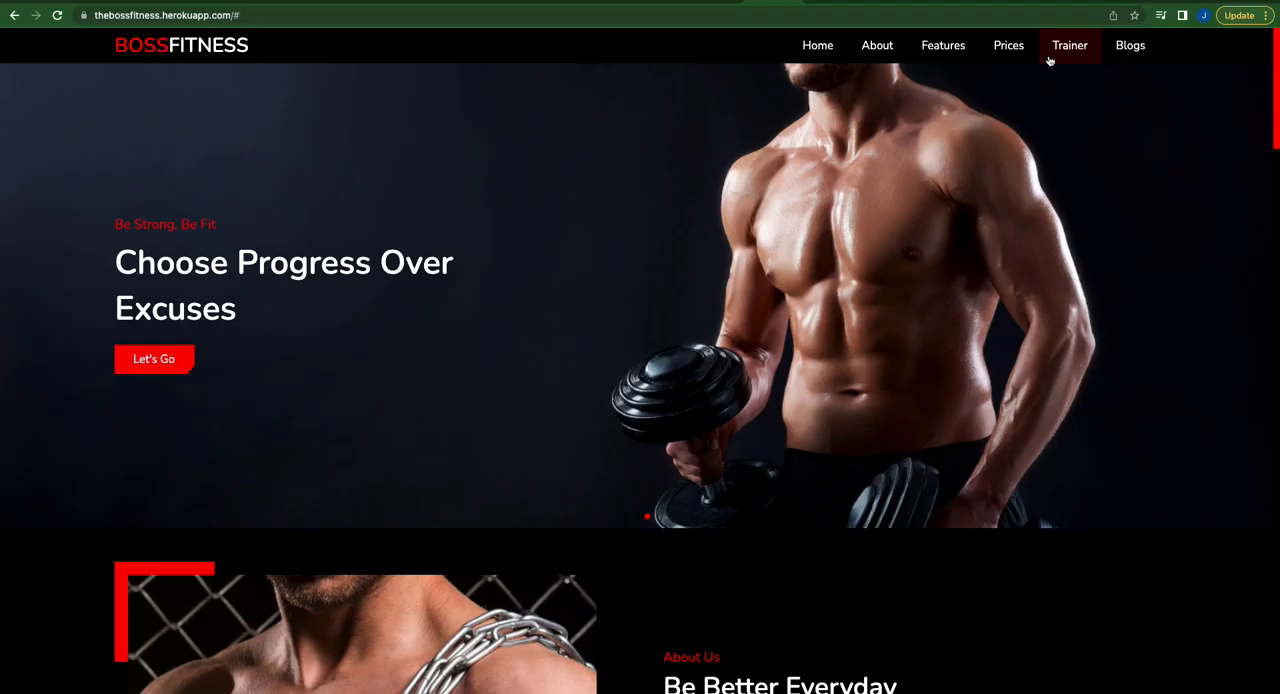
pyautogui.click(1008, 44)
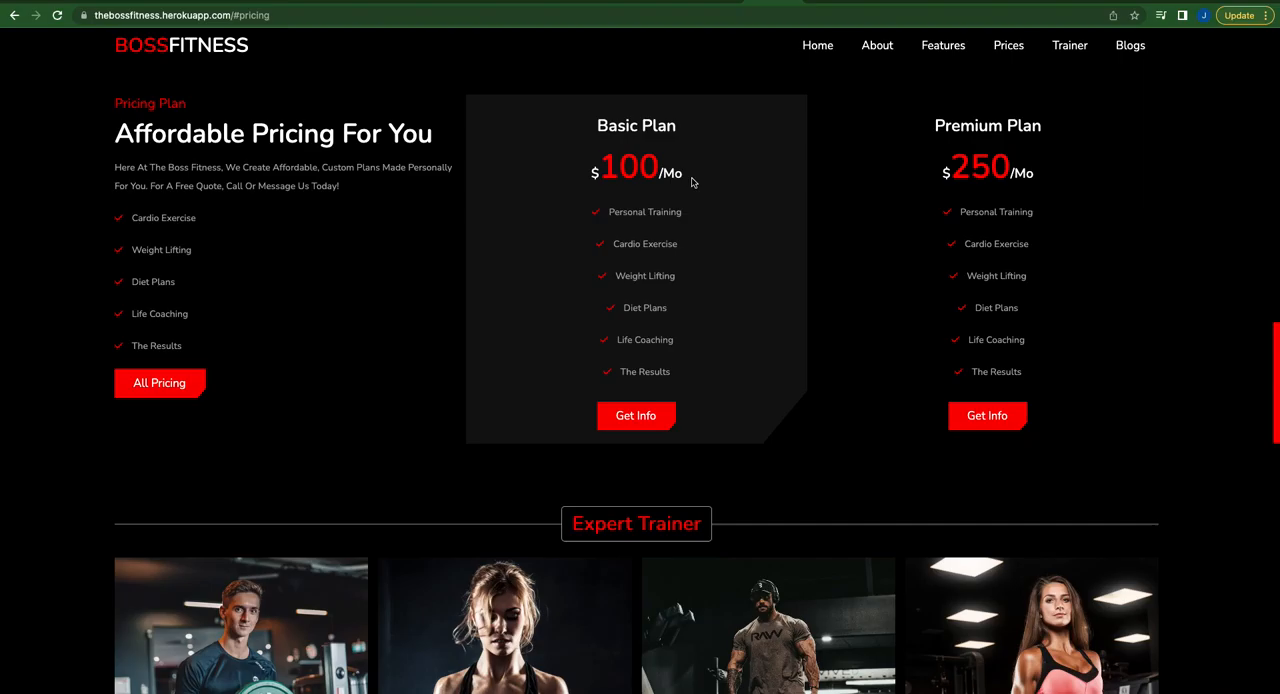
pyautogui.moveTo(372, 242)
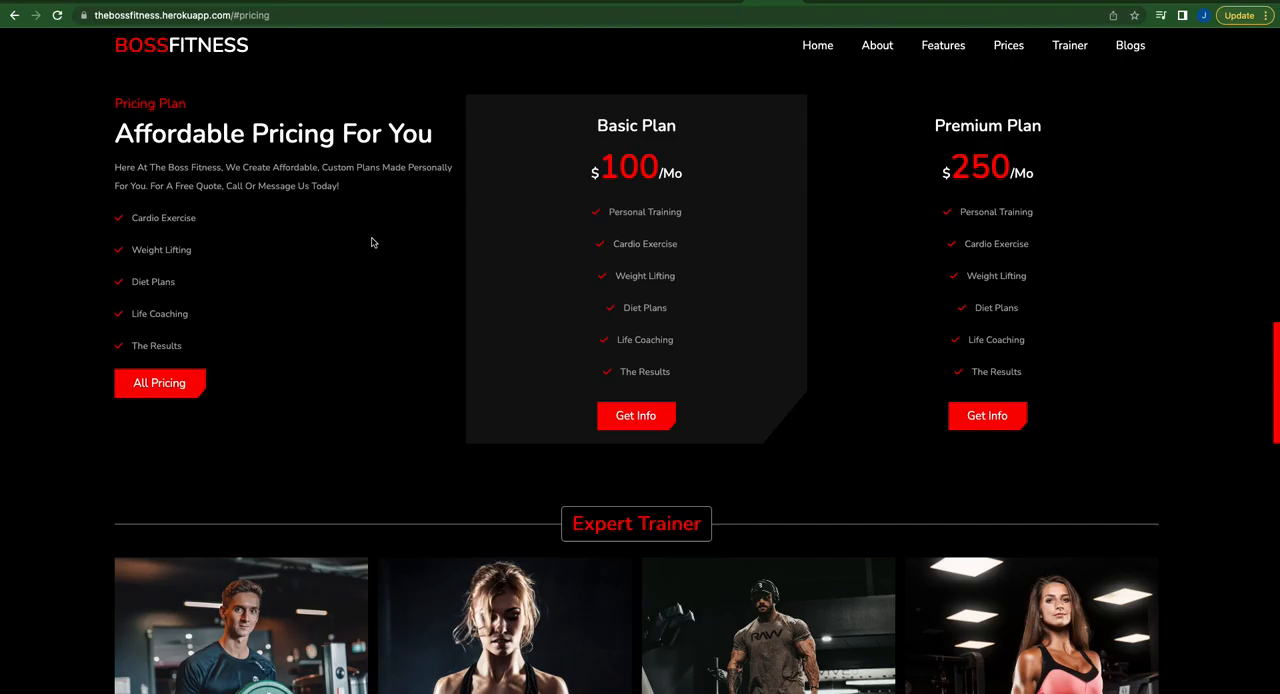
pyautogui.moveTo(1036, 84)
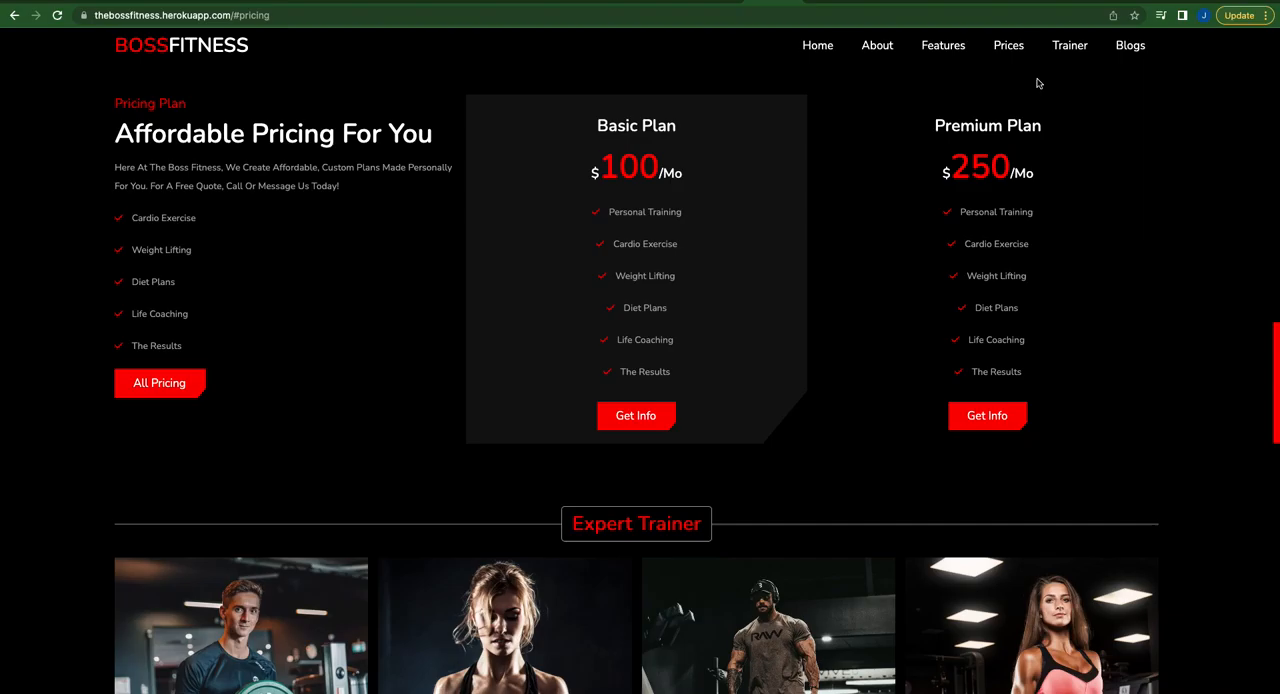
pyautogui.scroll(-3)
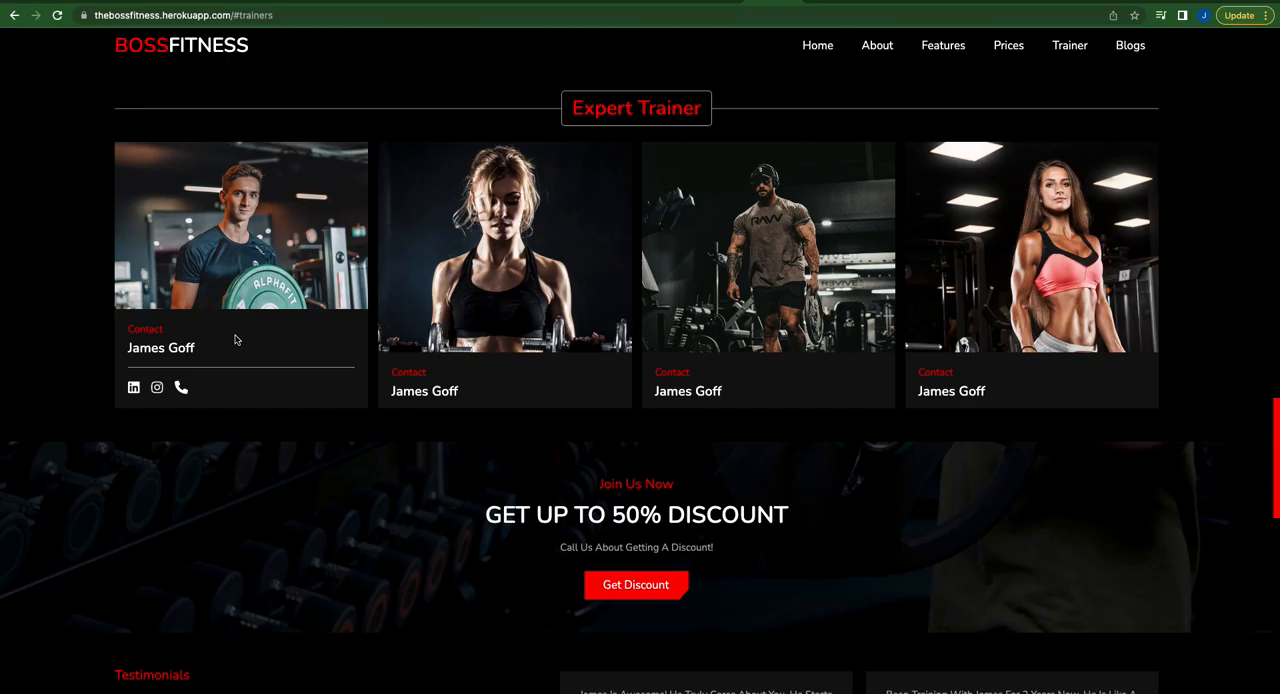
pyautogui.moveTo(972, 388)
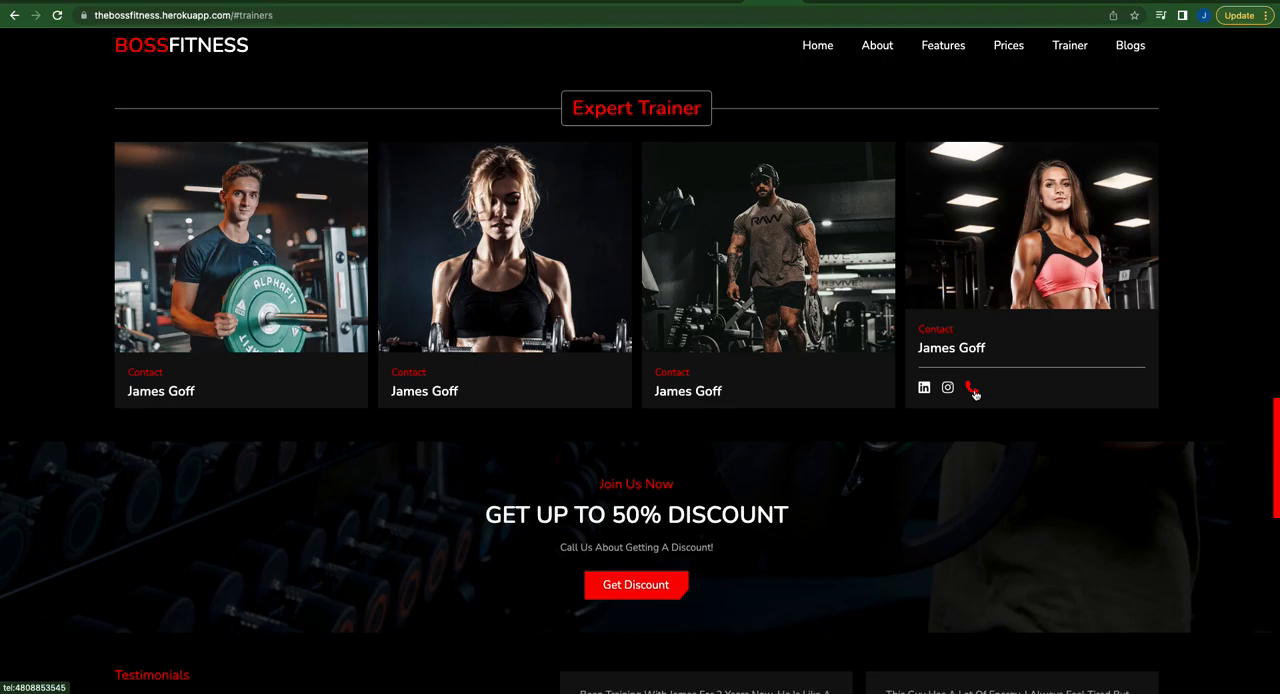
pyautogui.moveTo(948, 388)
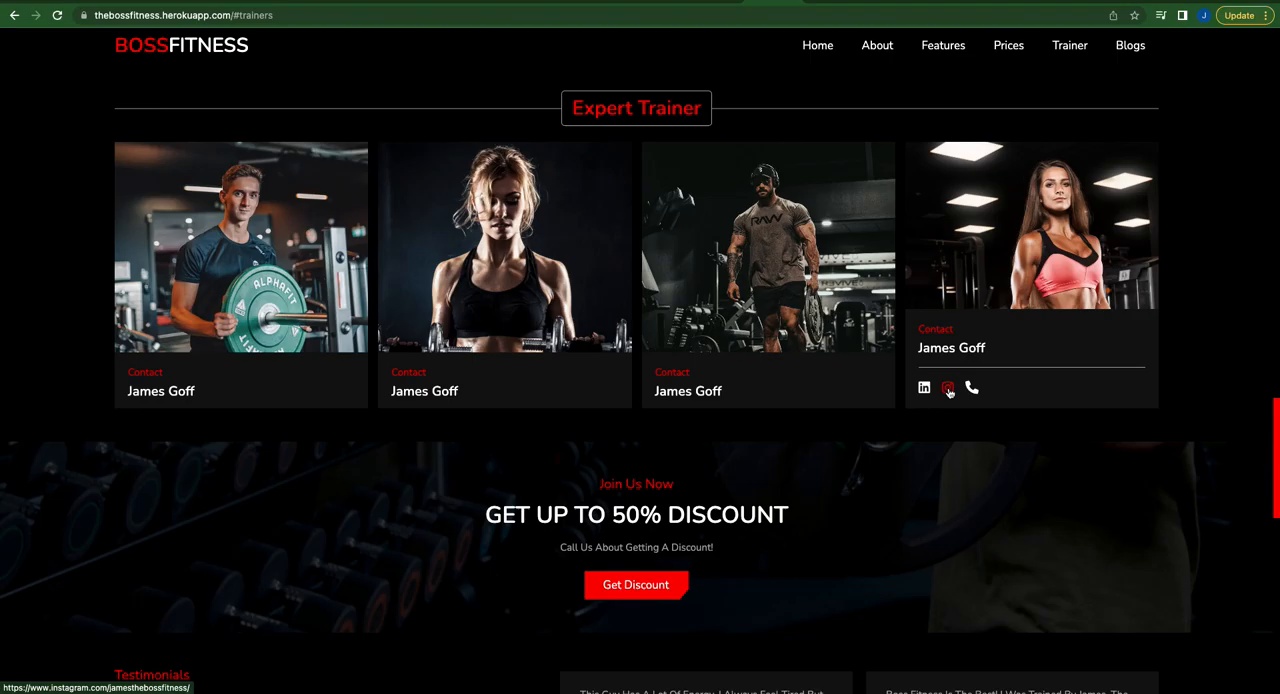
pyautogui.moveTo(924, 388)
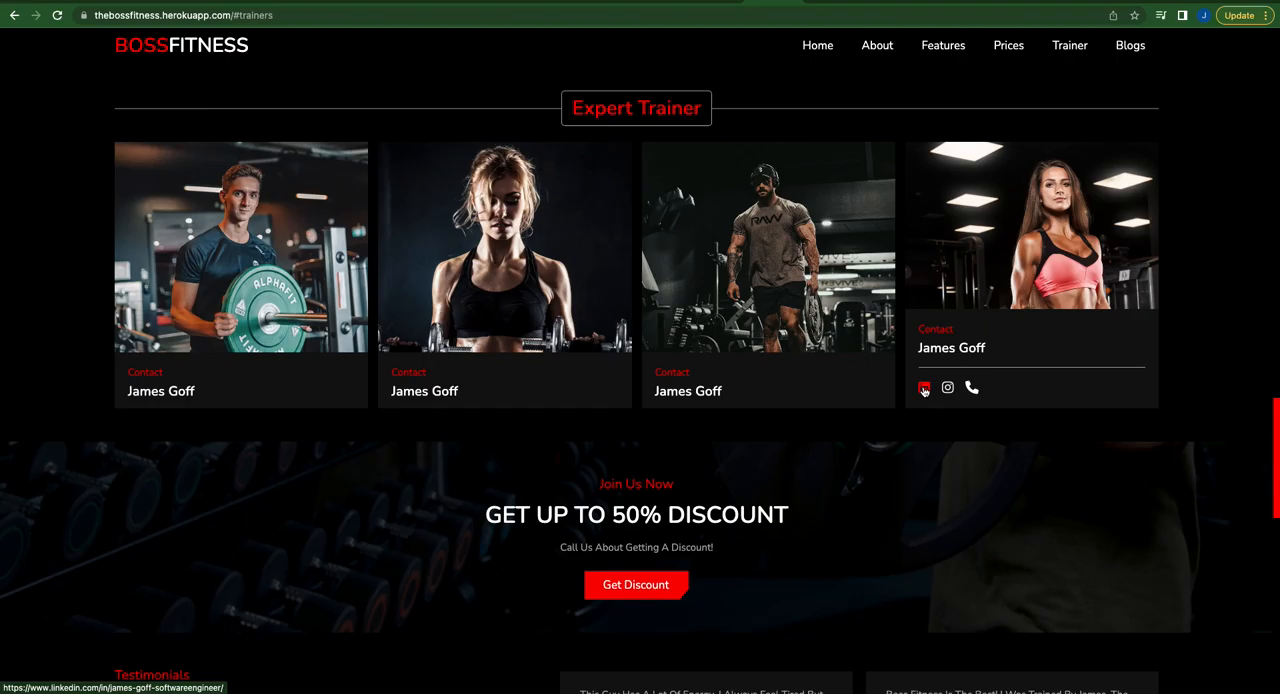
# Scroll past the Expert Trainer cards to the 50% discount banner and client testimonials.
pyautogui.scroll(-3)
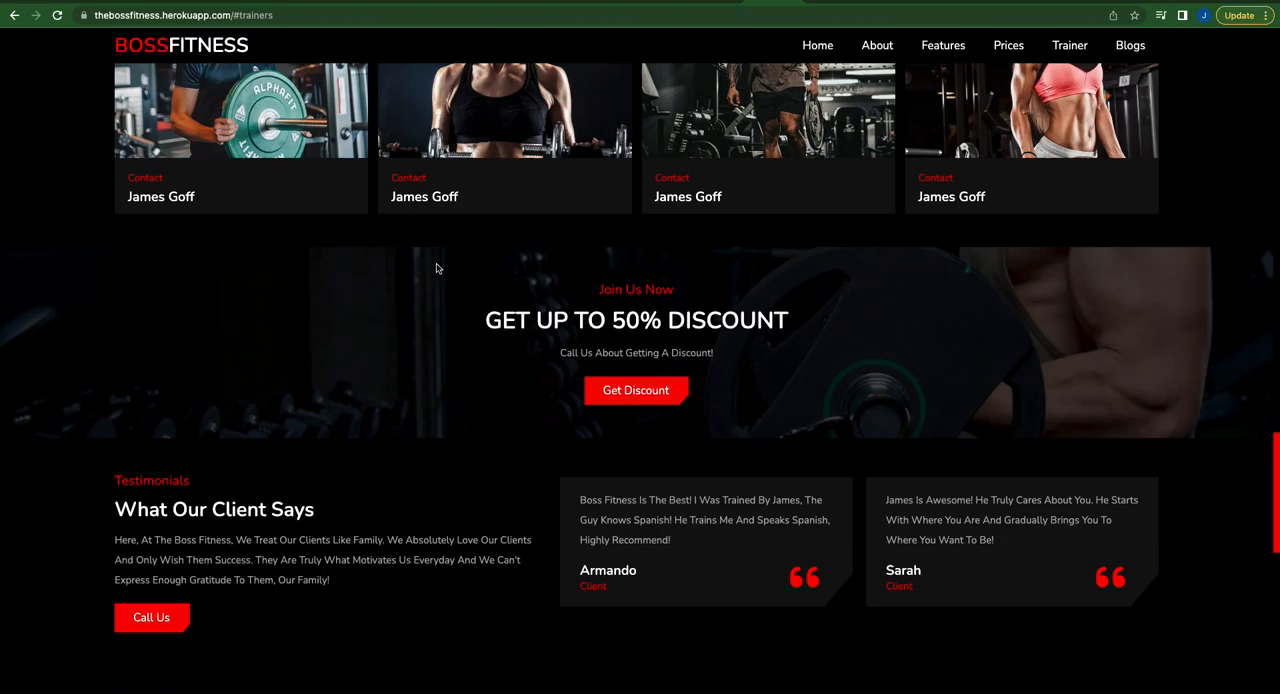
pyautogui.scroll(-3)
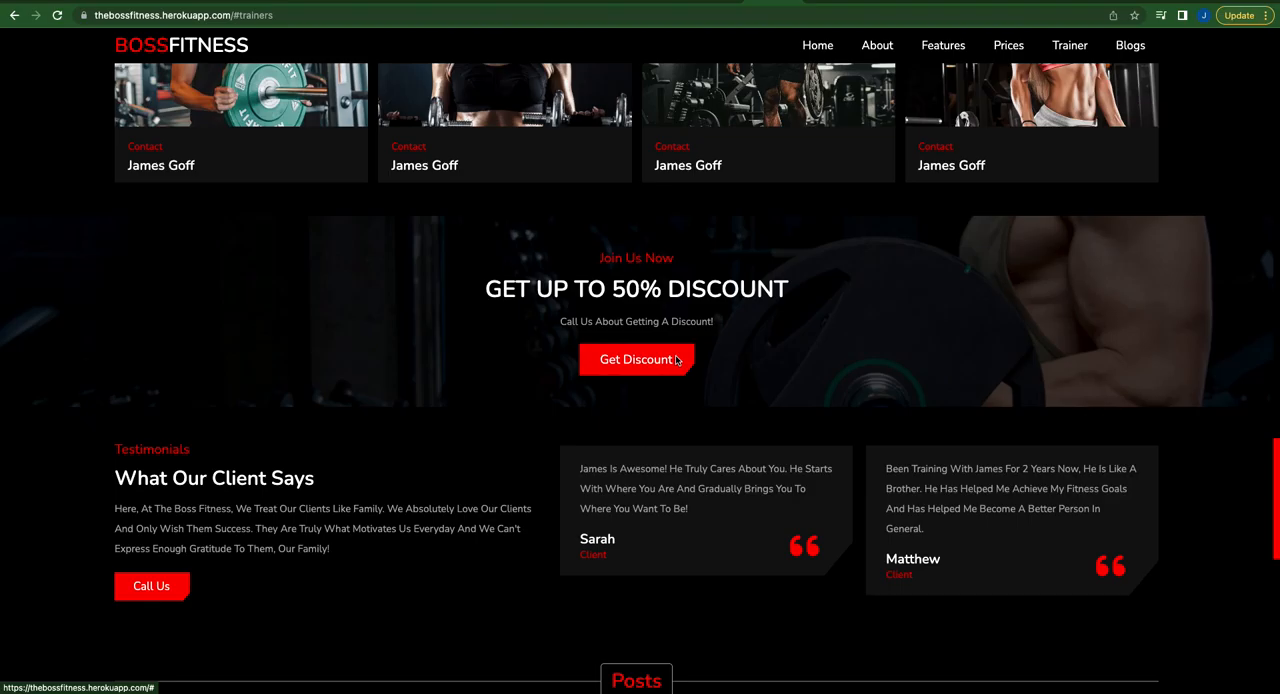
# Claim the 50% discount offer so its gift alert message appears.
pyautogui.click(636, 360)
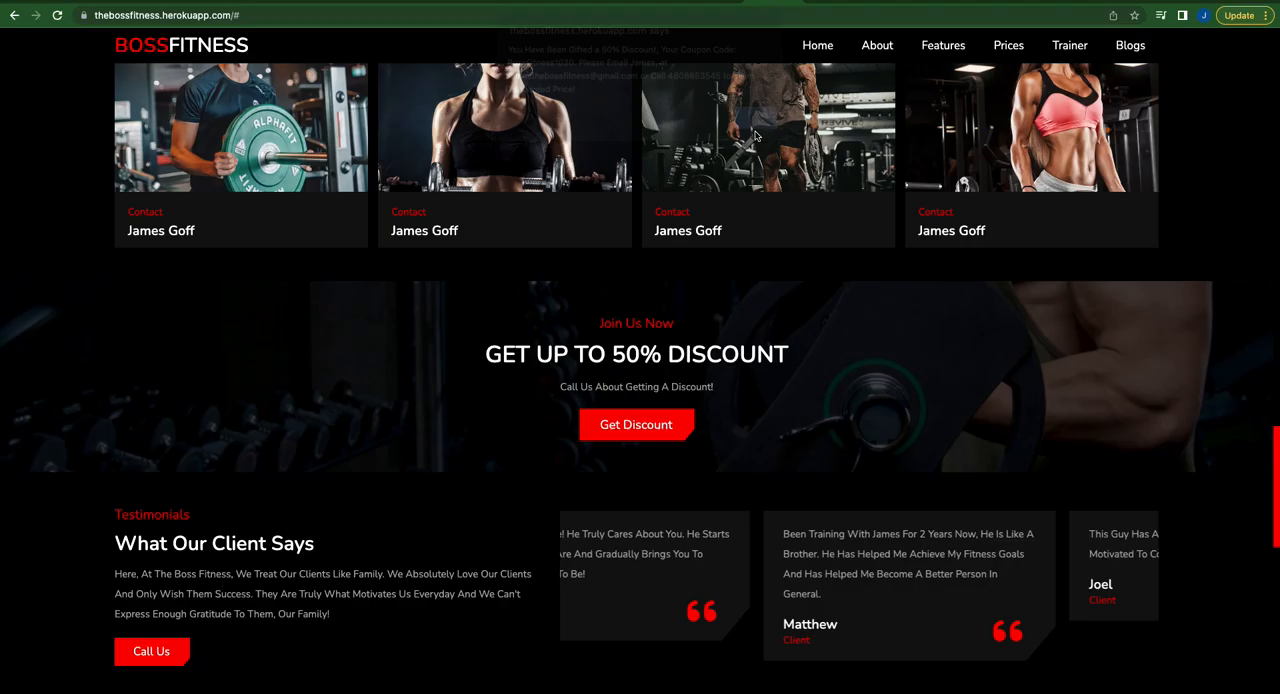
# Jump to Posts via the Blogs nav link and look over the blog cards down to the footer.
pyautogui.click(1130, 44)
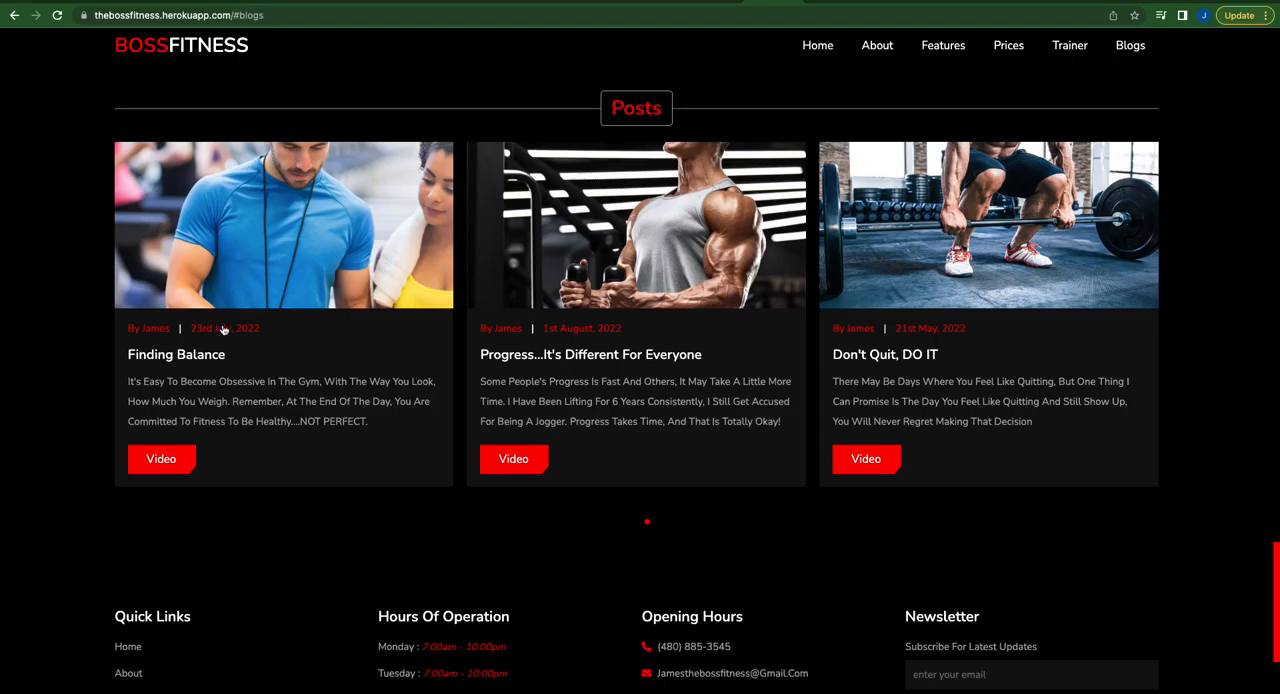
pyautogui.moveTo(160, 460)
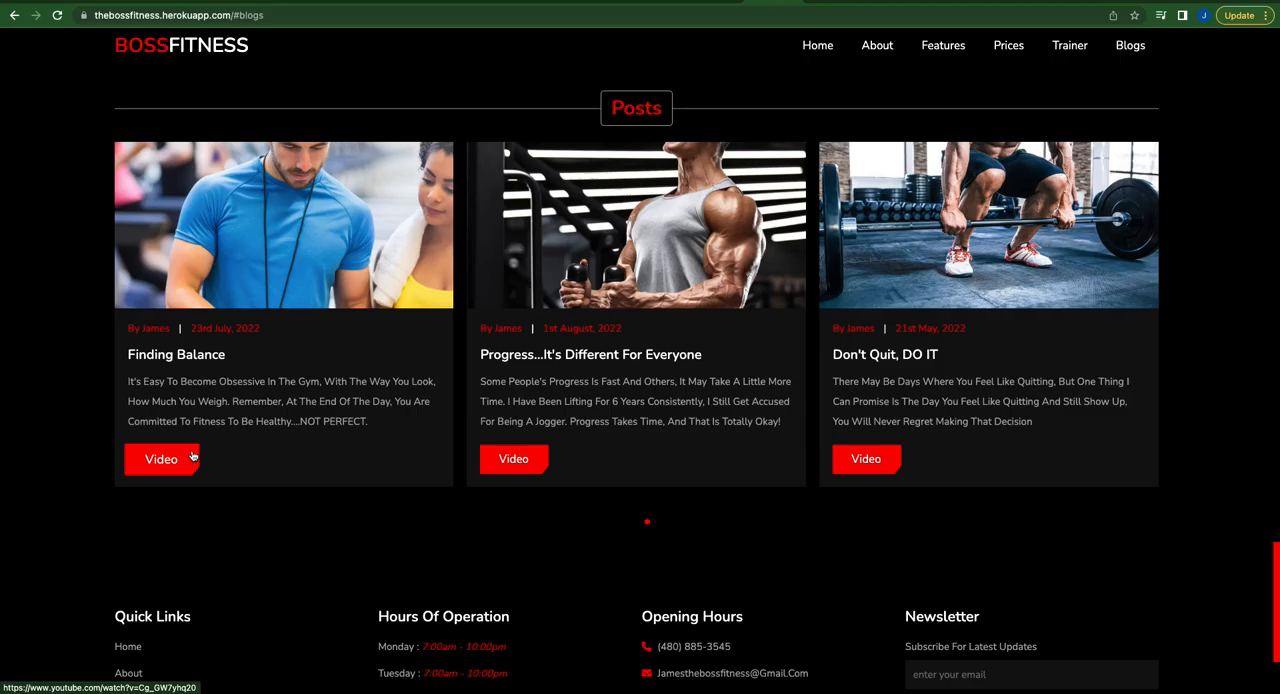
pyautogui.scroll(3)
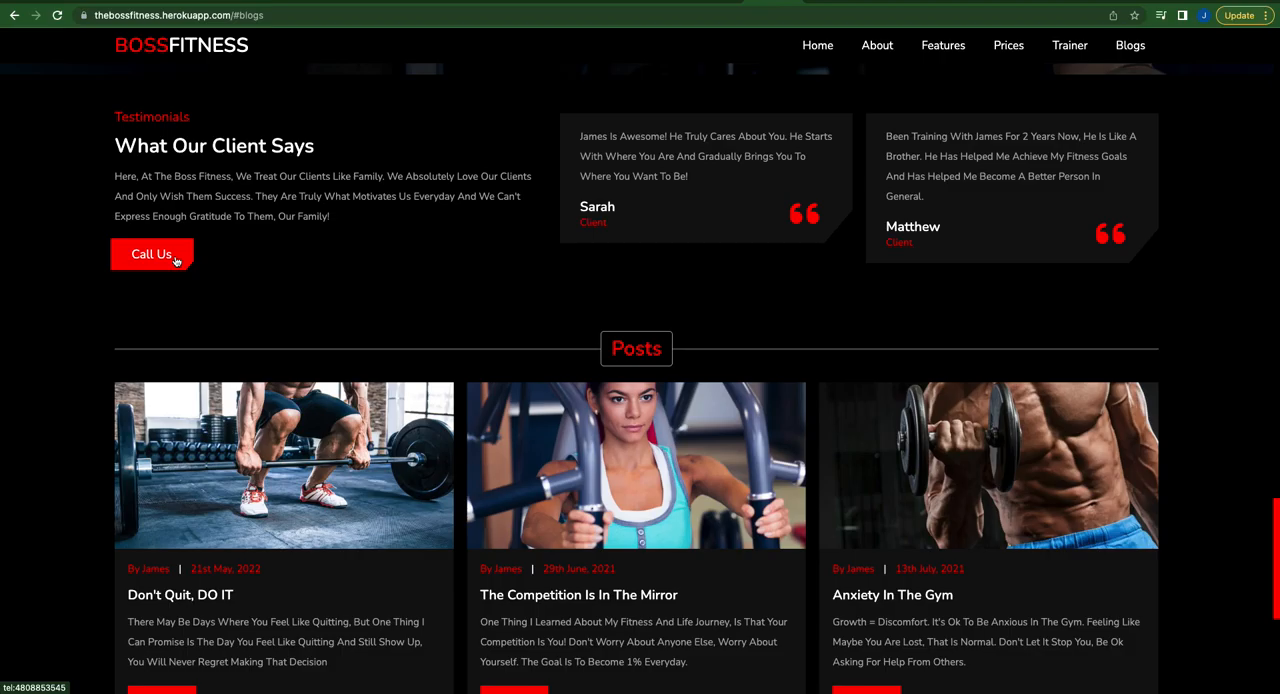
pyautogui.scroll(-3)
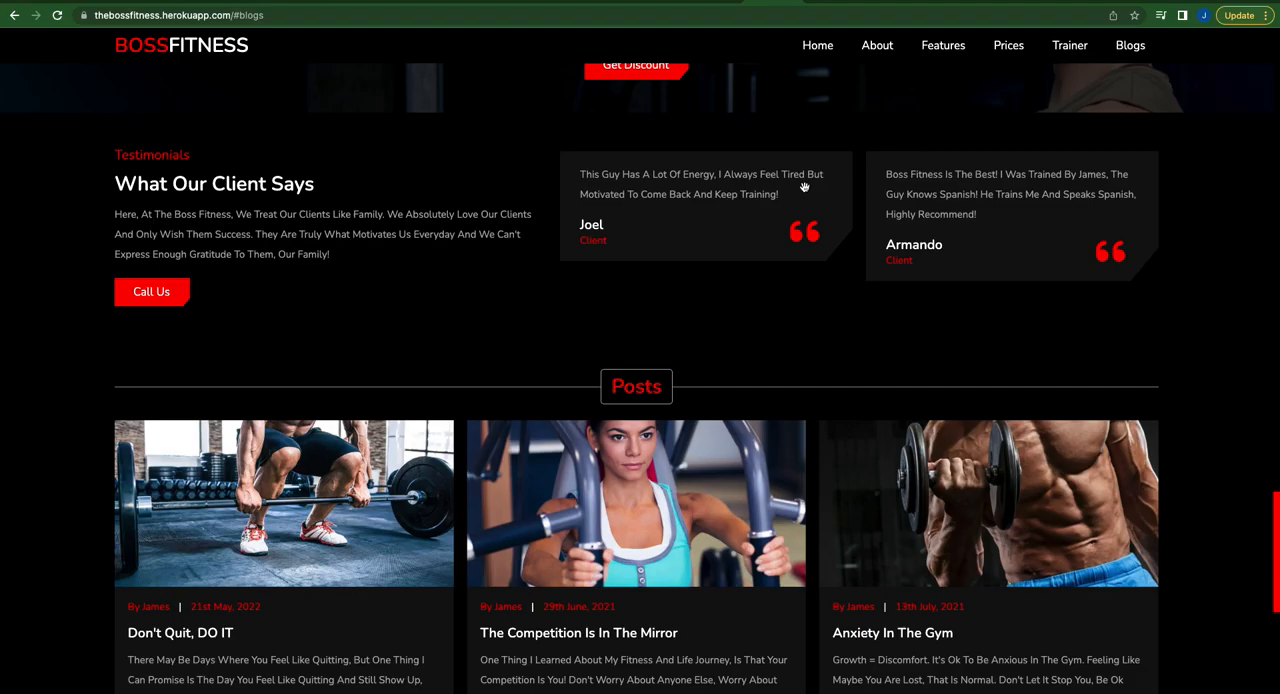
pyautogui.scroll(-3)
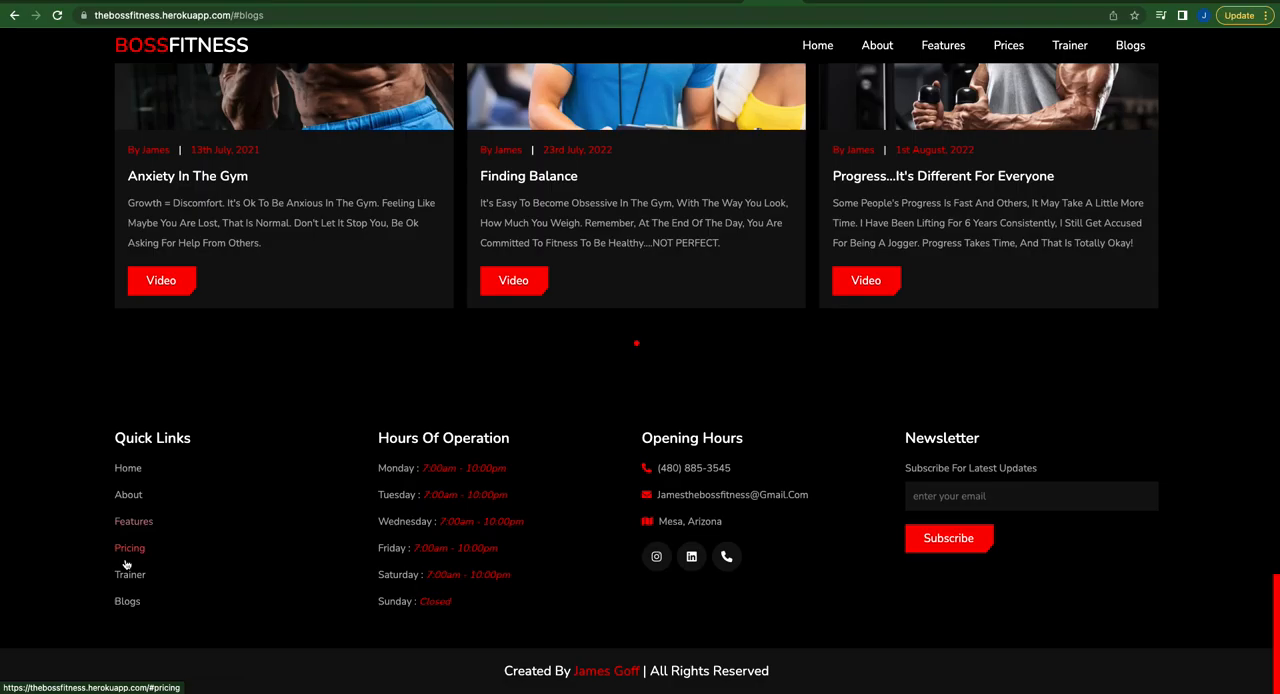
pyautogui.moveTo(668, 496)
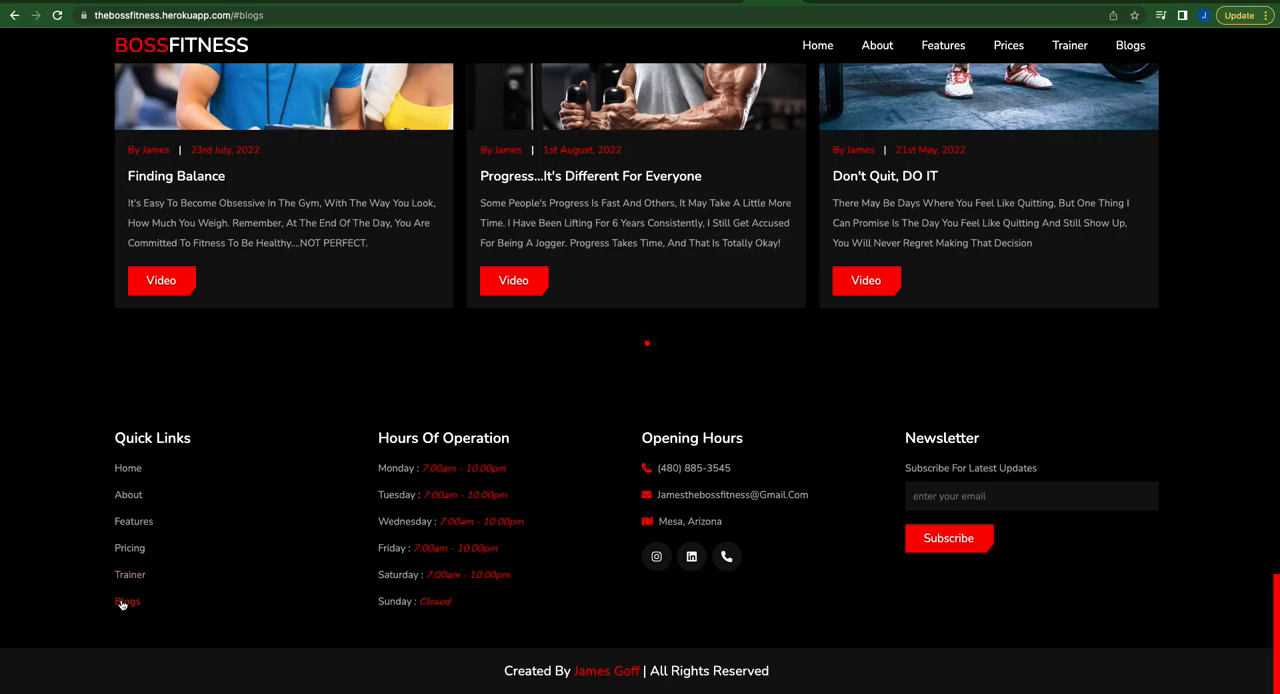
# Use the footer's Quick Links entries to jump back up to the Expert Trainer section.
pyautogui.click(876, 44)
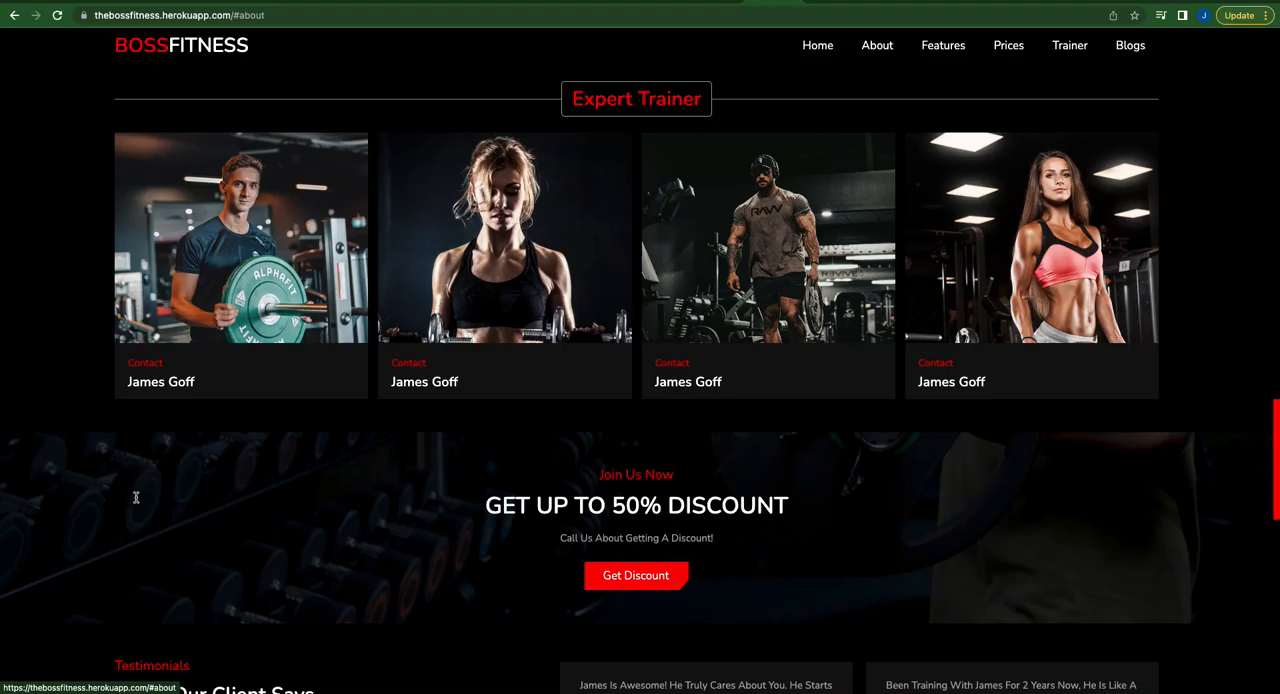
pyautogui.scroll(-3)
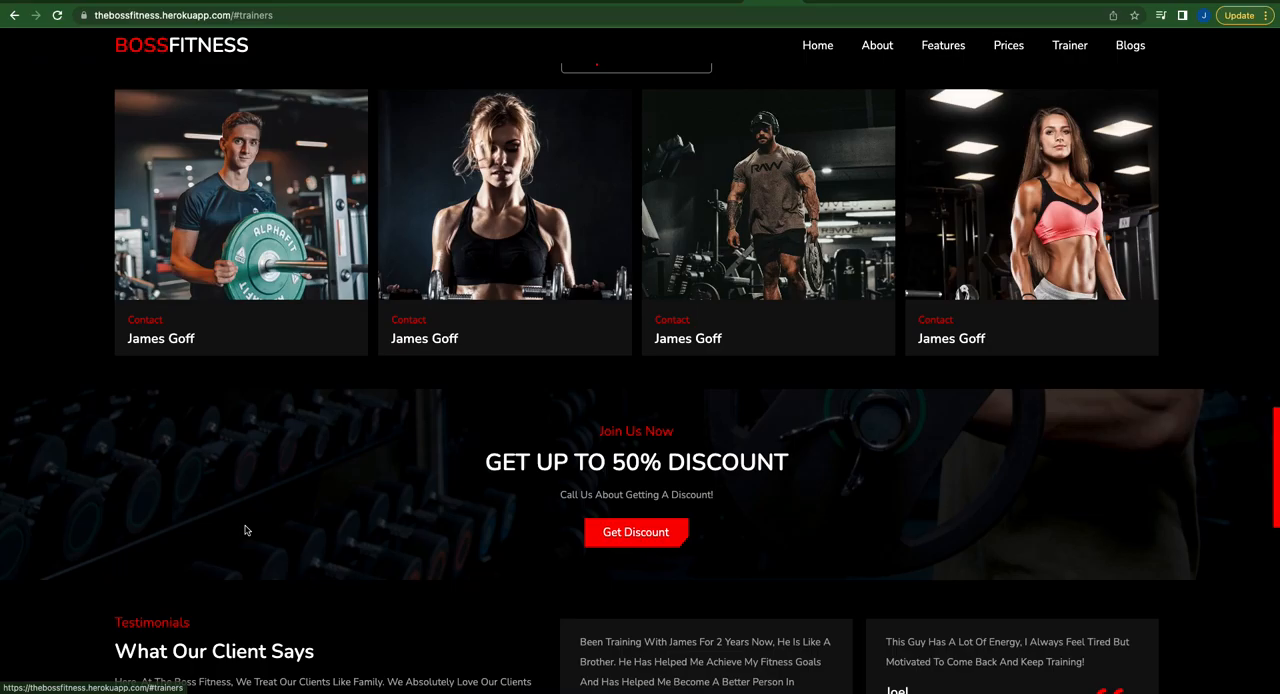
pyautogui.click(816, 44)
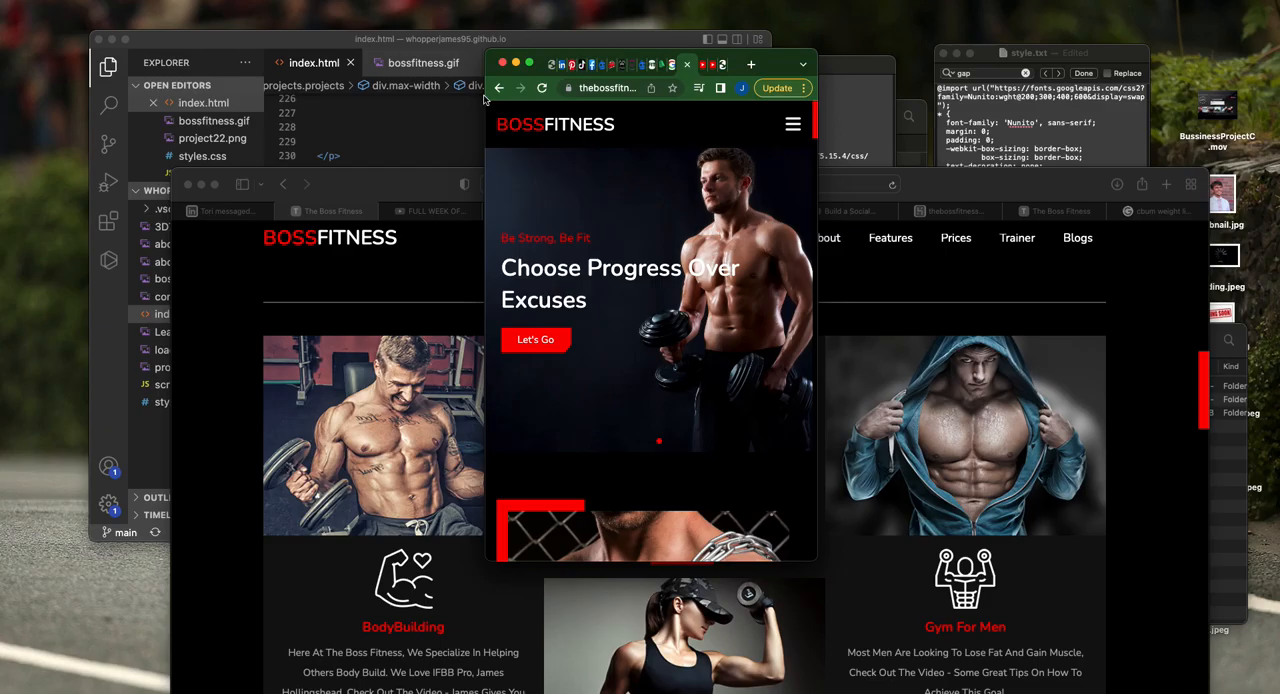
pyautogui.moveTo(792, 124)
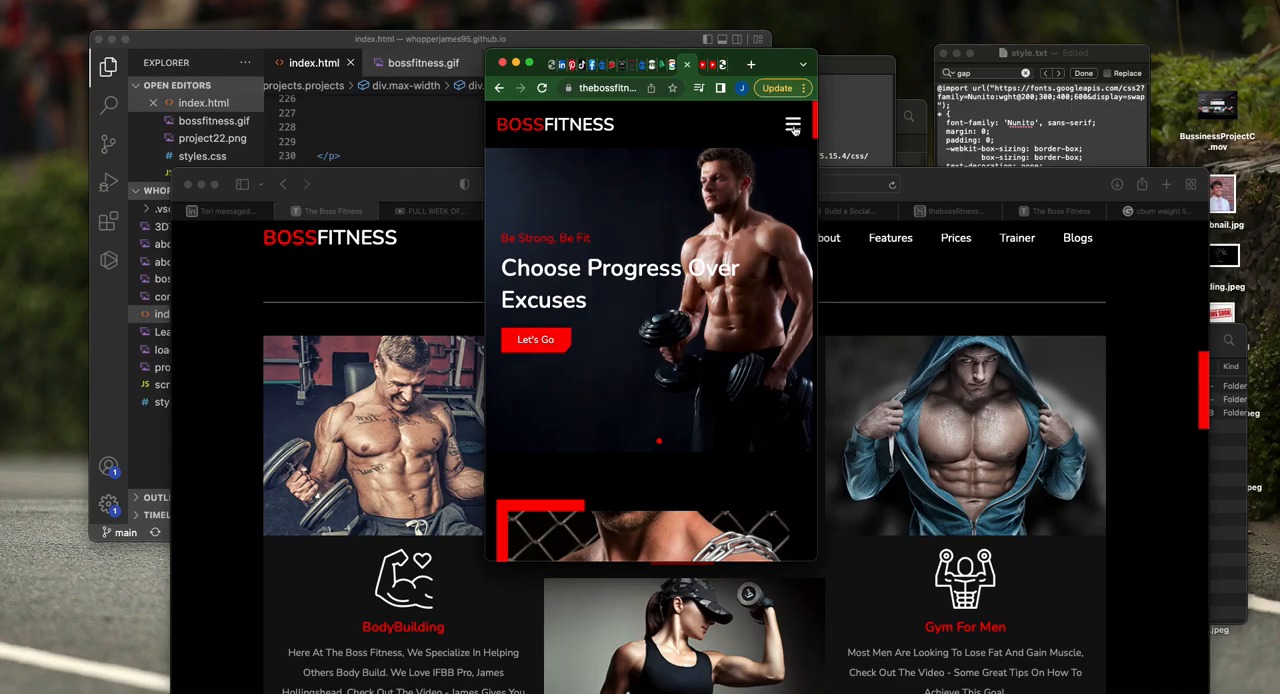
# Scroll the mobile-width site through pricing, gym features and testimonials to the Gym For Women card.
pyautogui.scroll(-3)
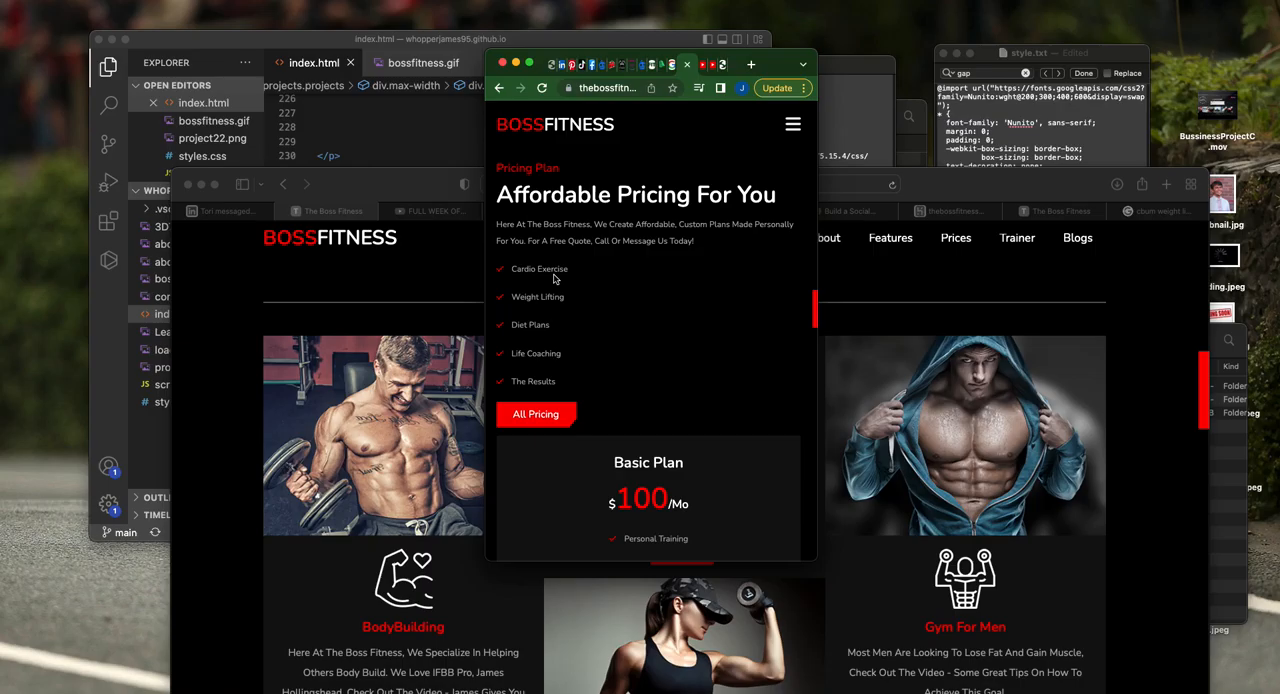
pyautogui.scroll(-3)
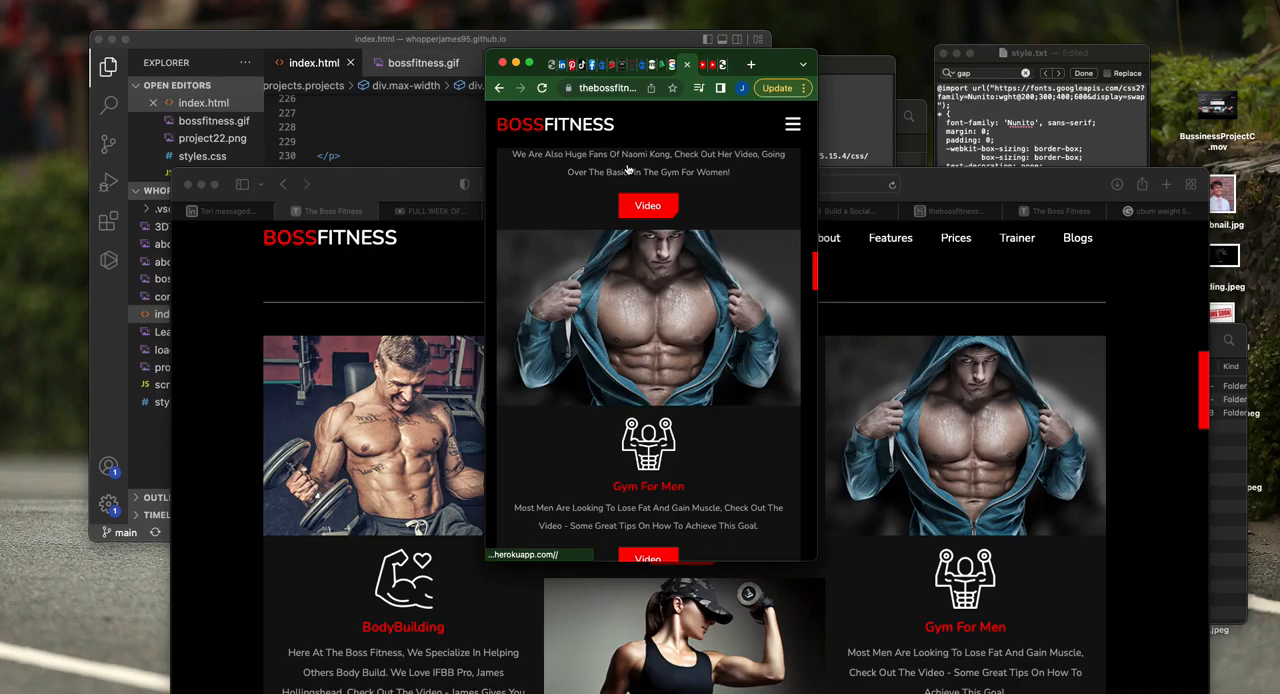
pyautogui.scroll(-3)
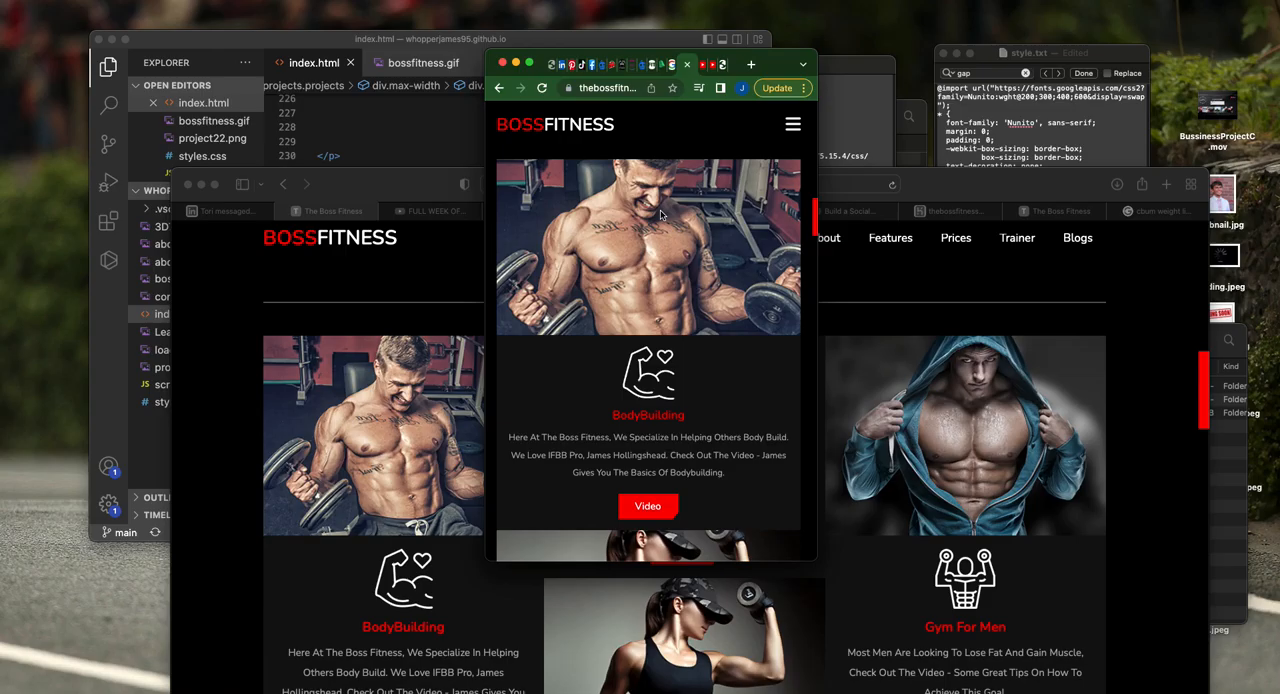
pyautogui.scroll(-3)
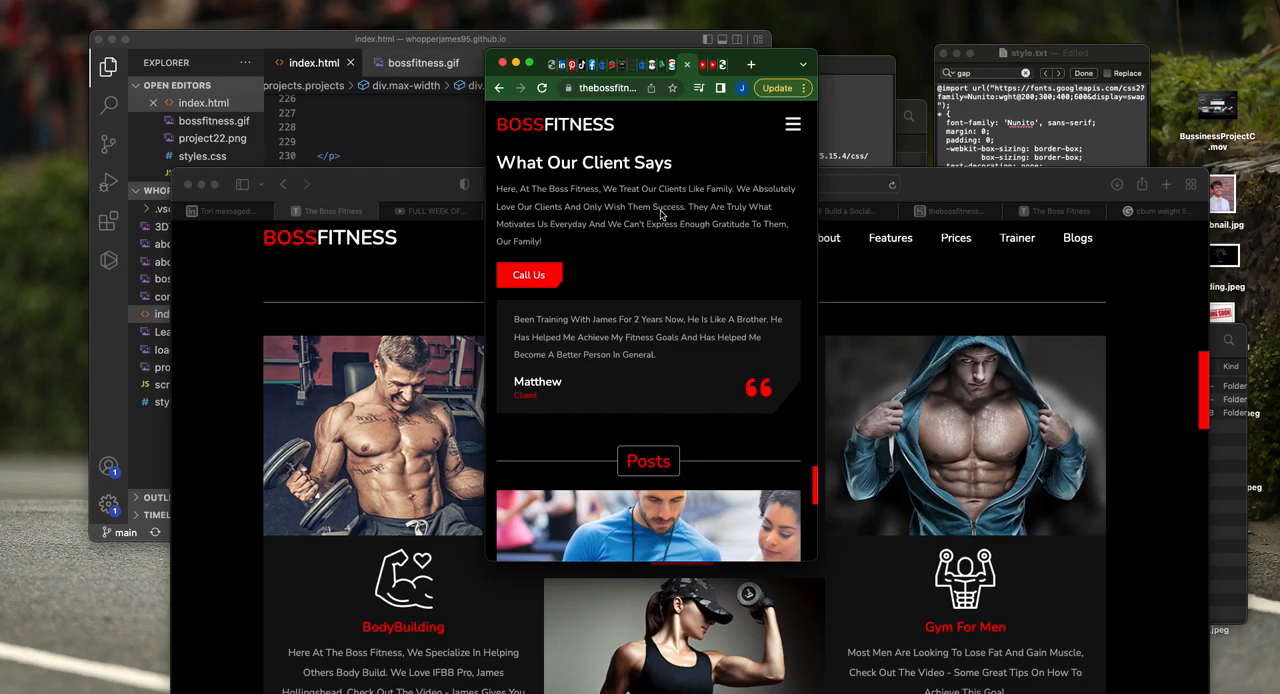
pyautogui.scroll(-3)
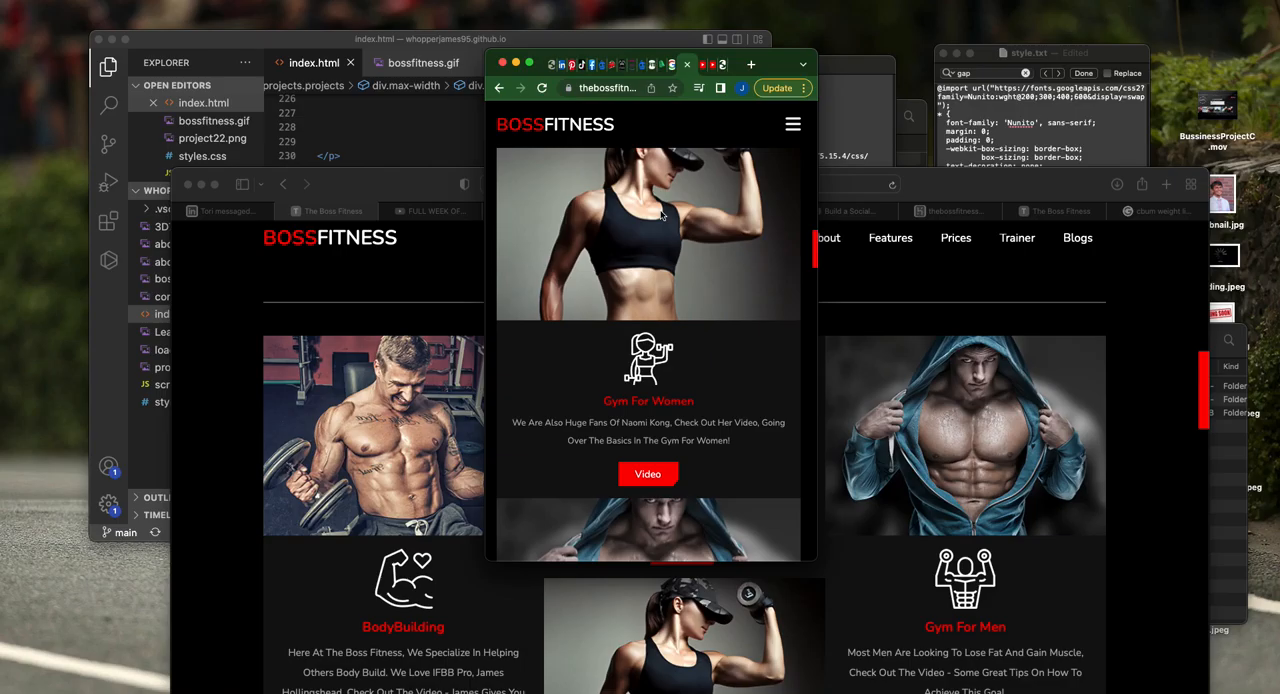